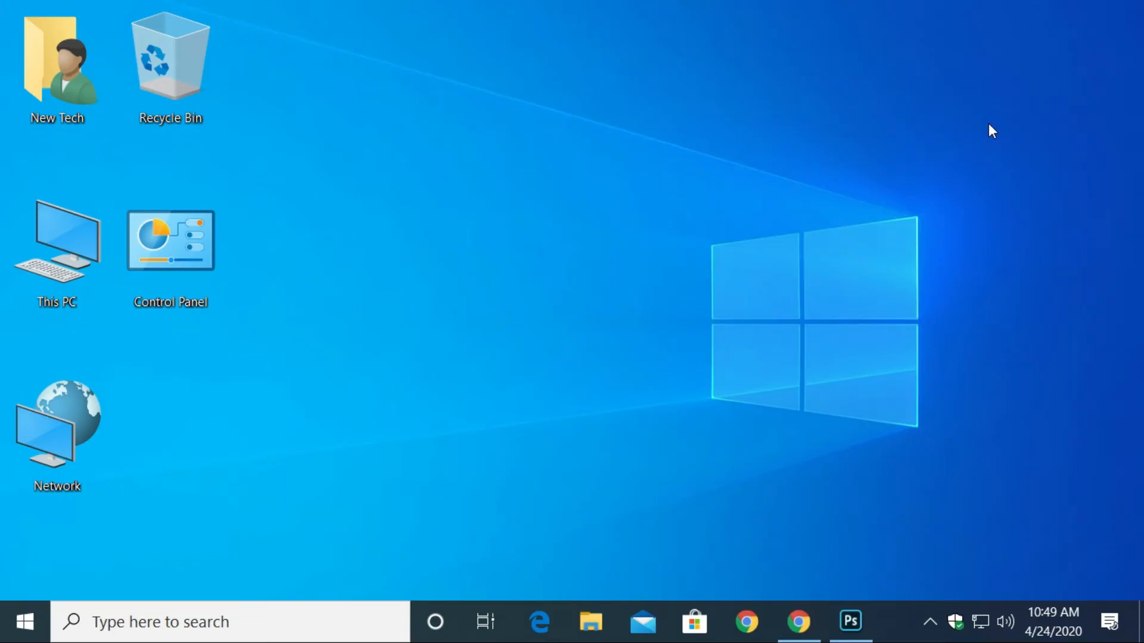
pyautogui.moveTo(503, 589)
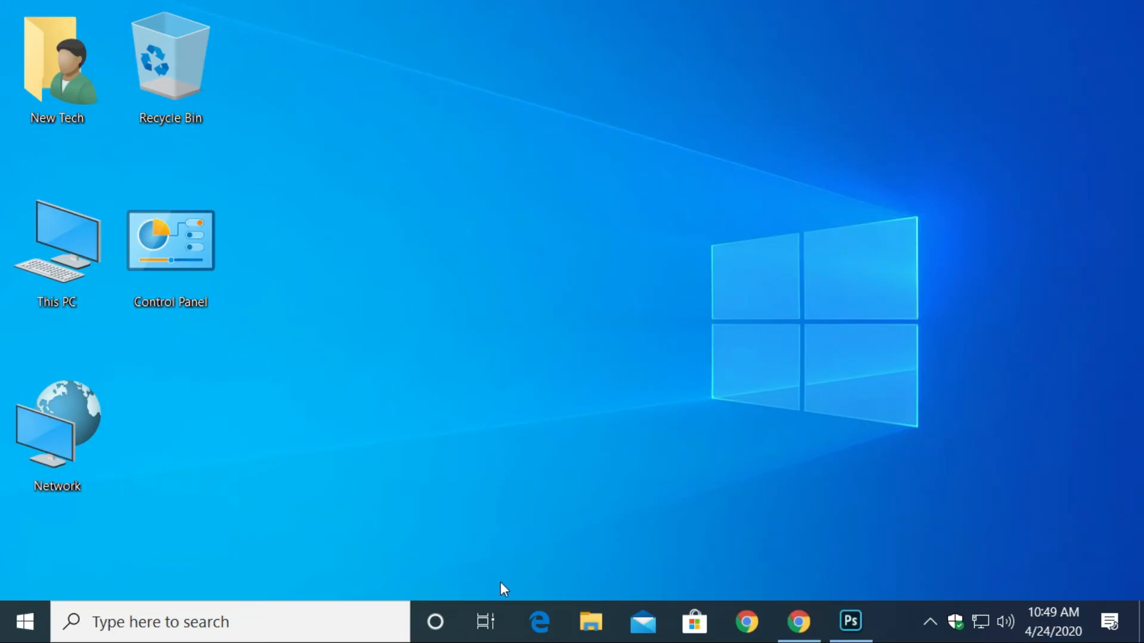
# Reopen Task View and add a new virtual desktop with '+ New desktop'
pyautogui.click(484, 621)
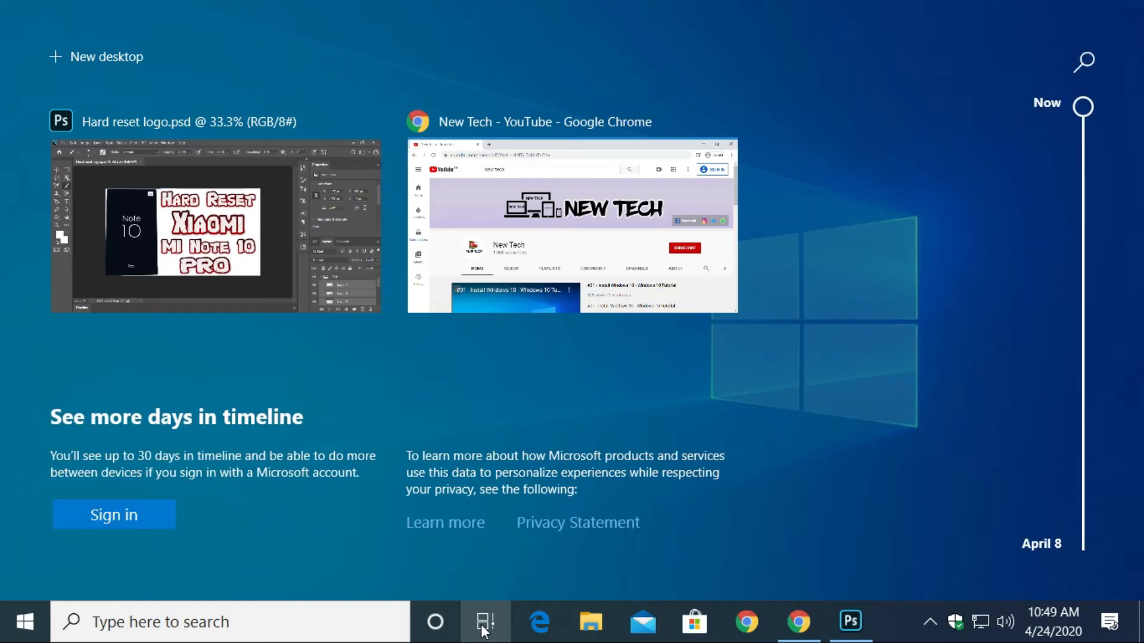
pyautogui.click(486, 621)
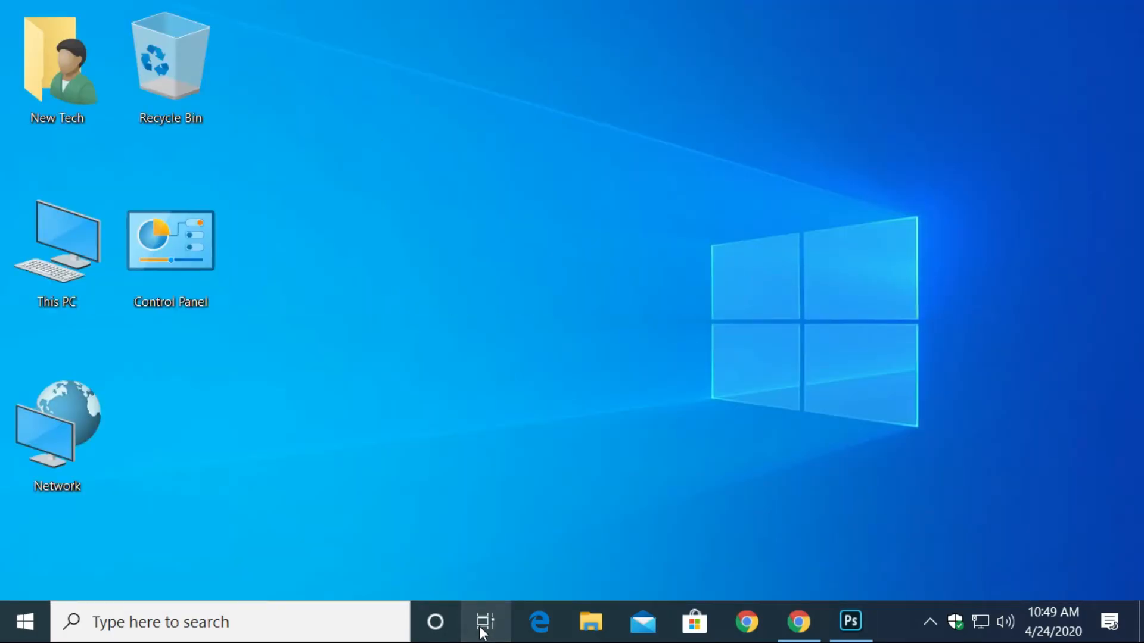
pyautogui.click(487, 622)
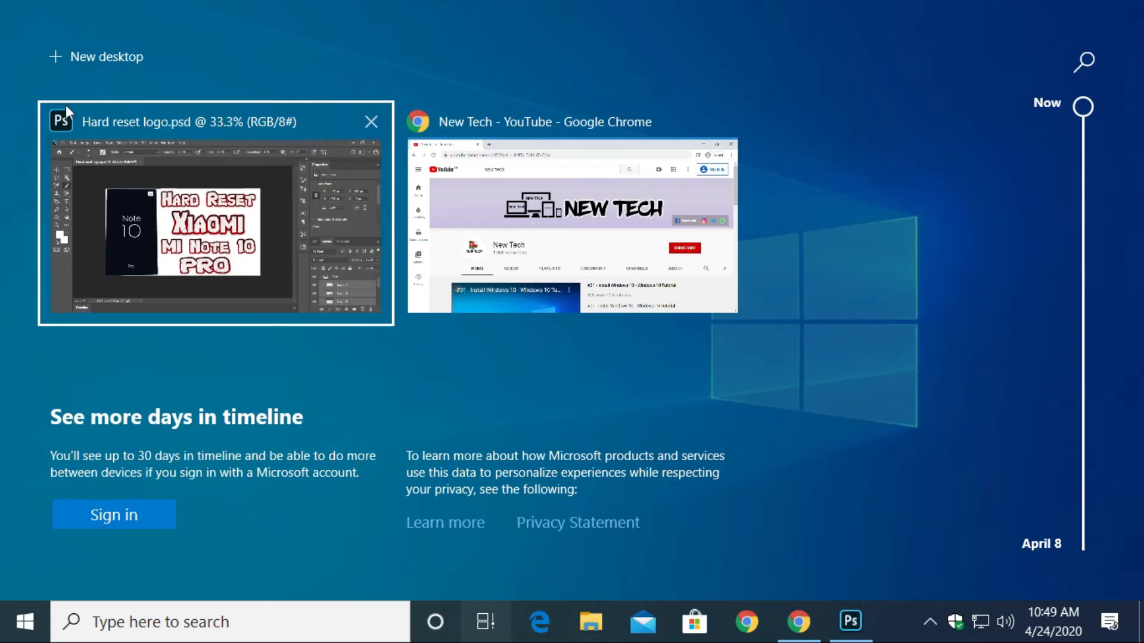
pyautogui.moveTo(95, 56)
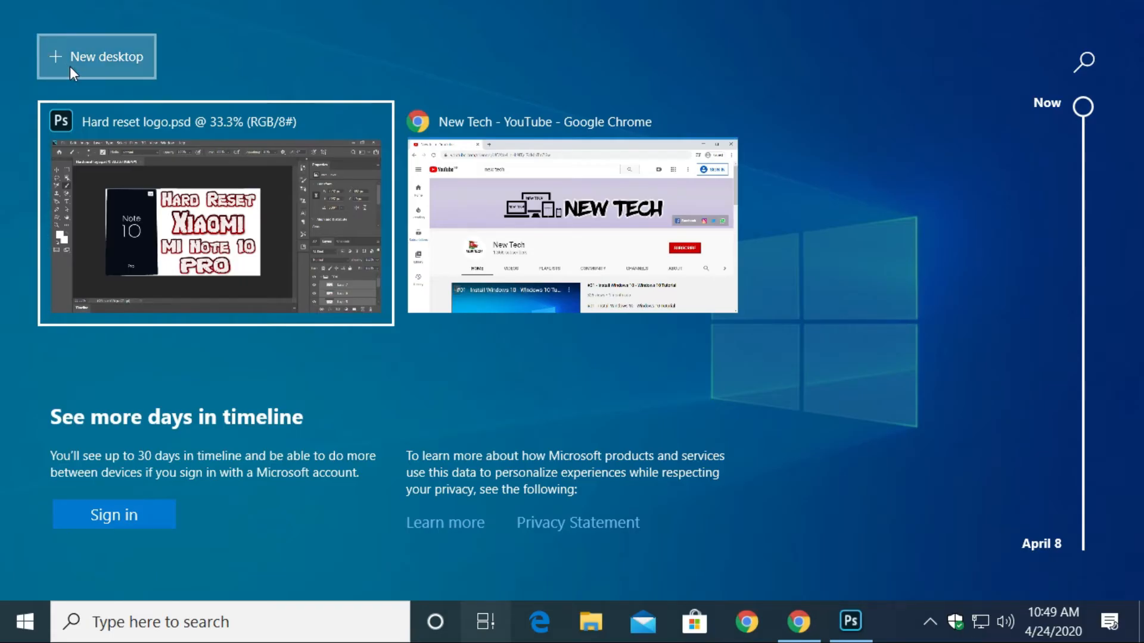
pyautogui.click(95, 56)
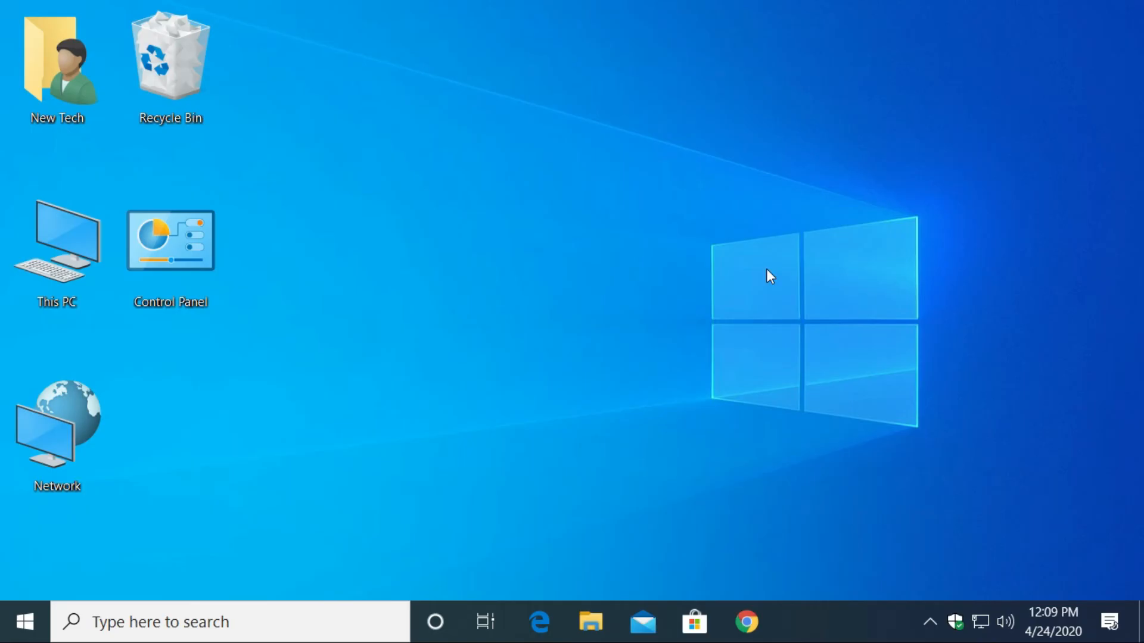
pyautogui.moveTo(774, 325)
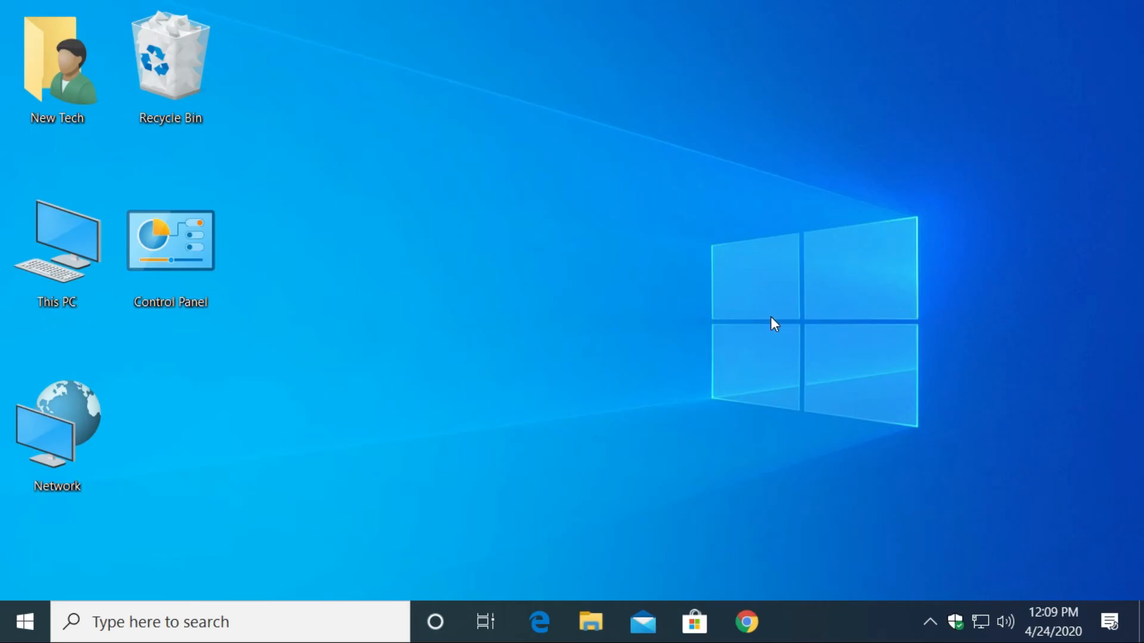
# Show Task View with Desktop 1 through Desktop 5 and select the rightmost desktop
pyautogui.click(485, 621)
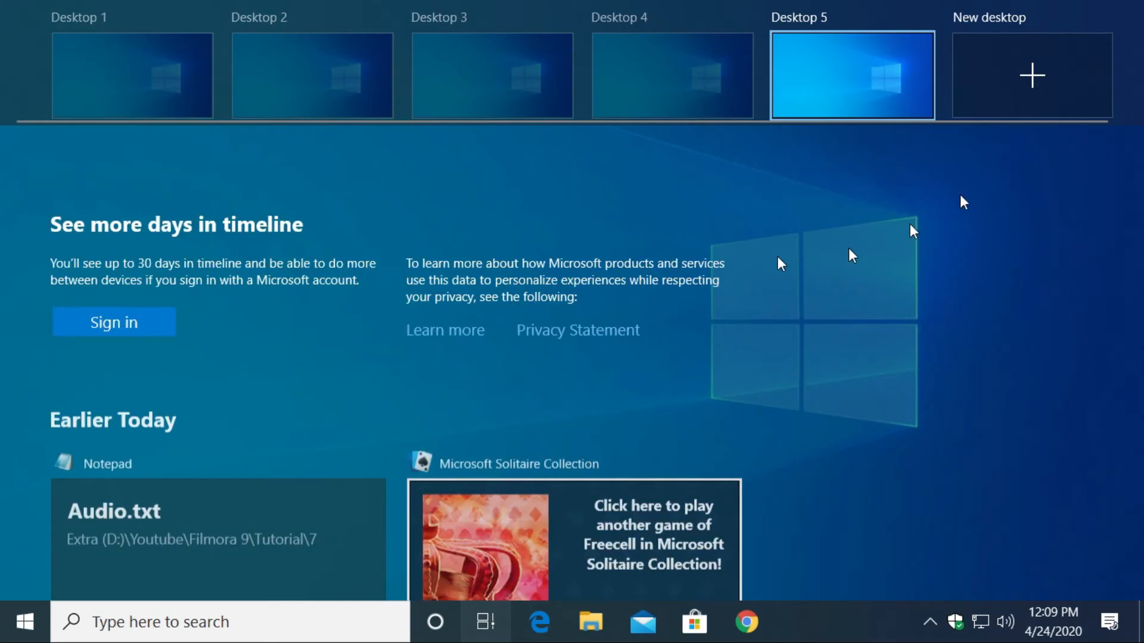
pyautogui.click(1030, 75)
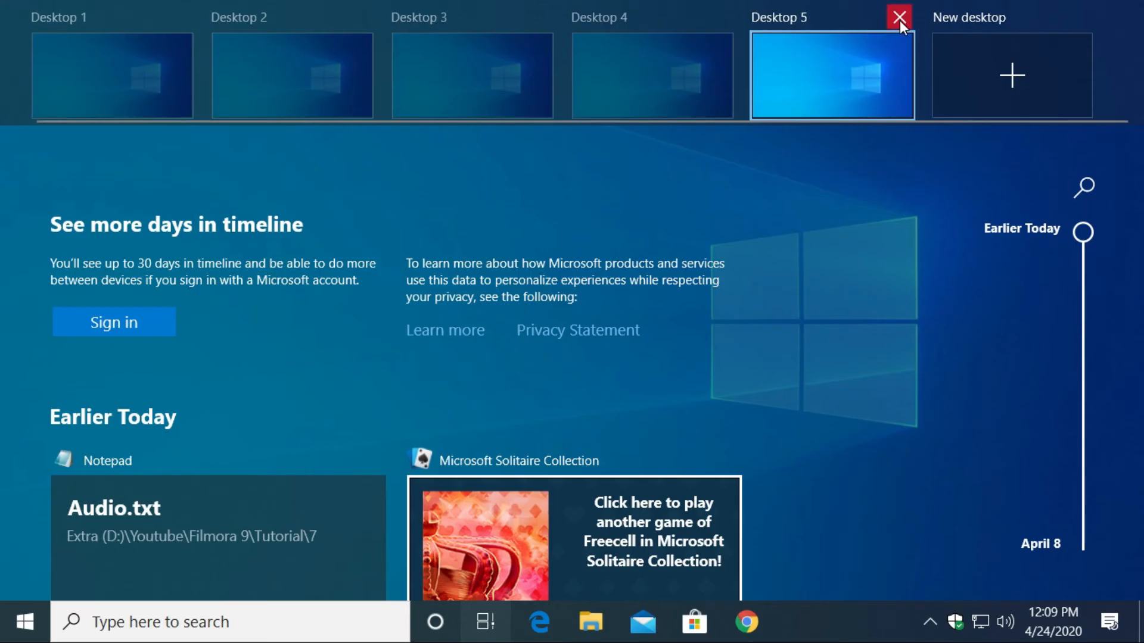
# Close Desktop 5 and exit Task View to the Audacity, Filmora and Settings desktop
pyautogui.click(898, 17)
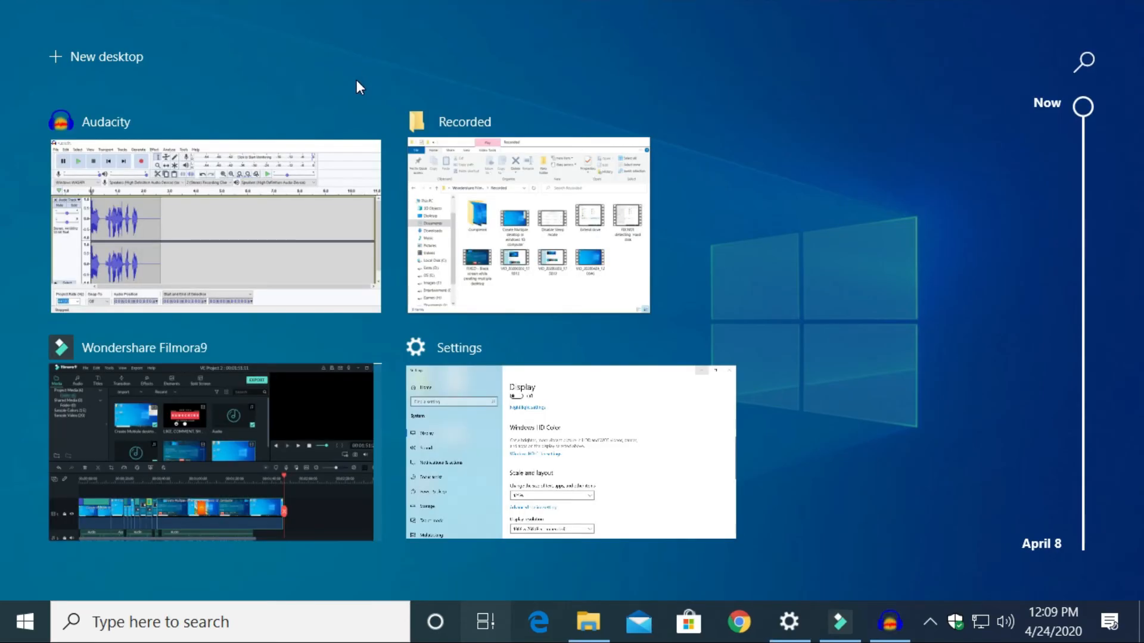
pyautogui.moveTo(250, 30)
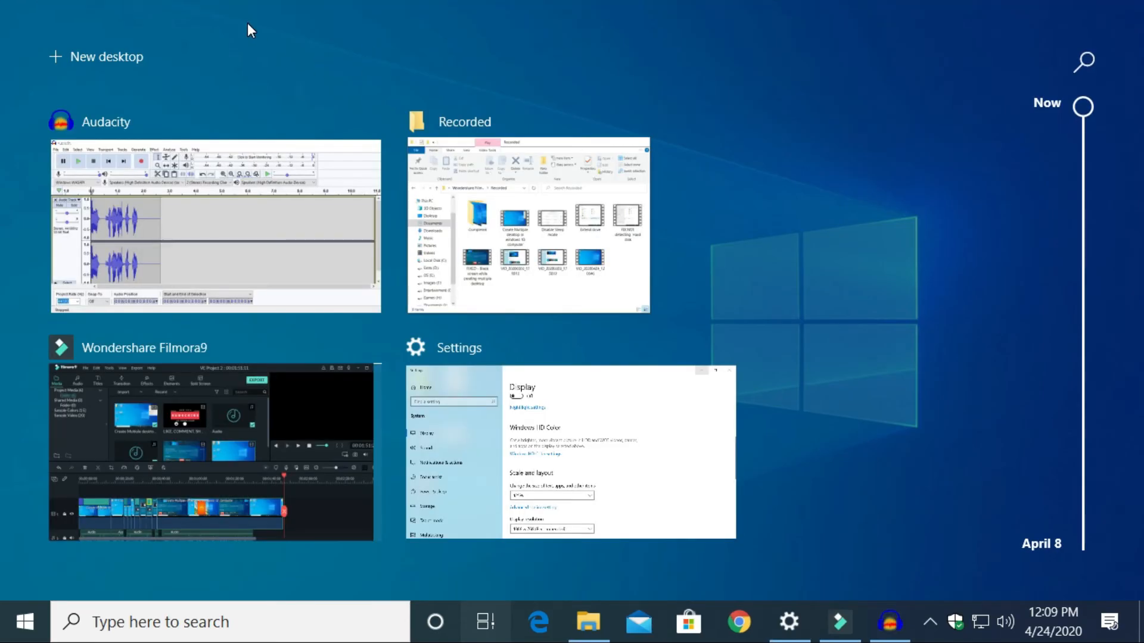
pyautogui.click(484, 622)
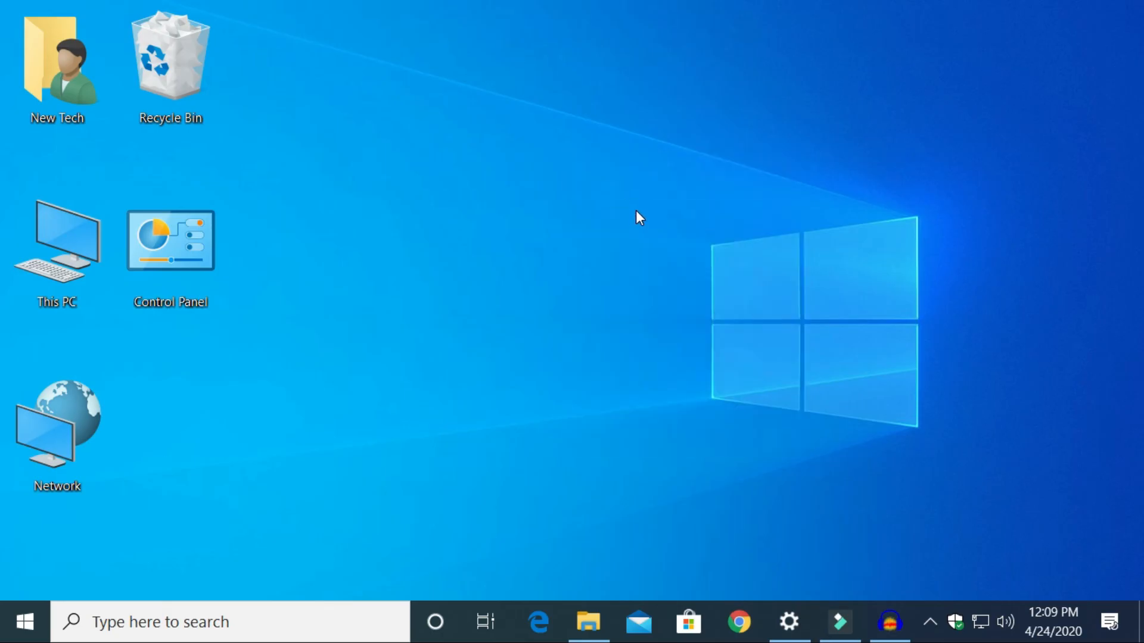